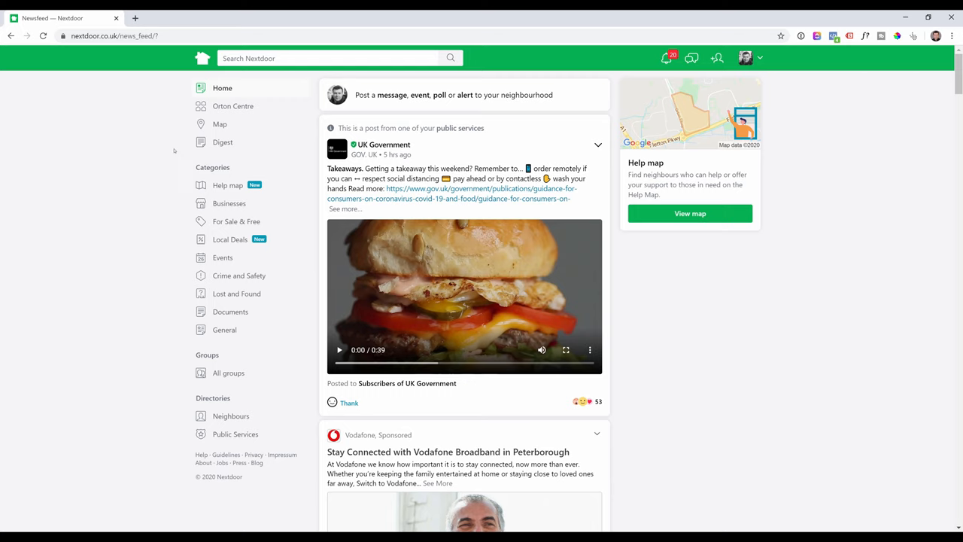
mouse_move(134, 242)
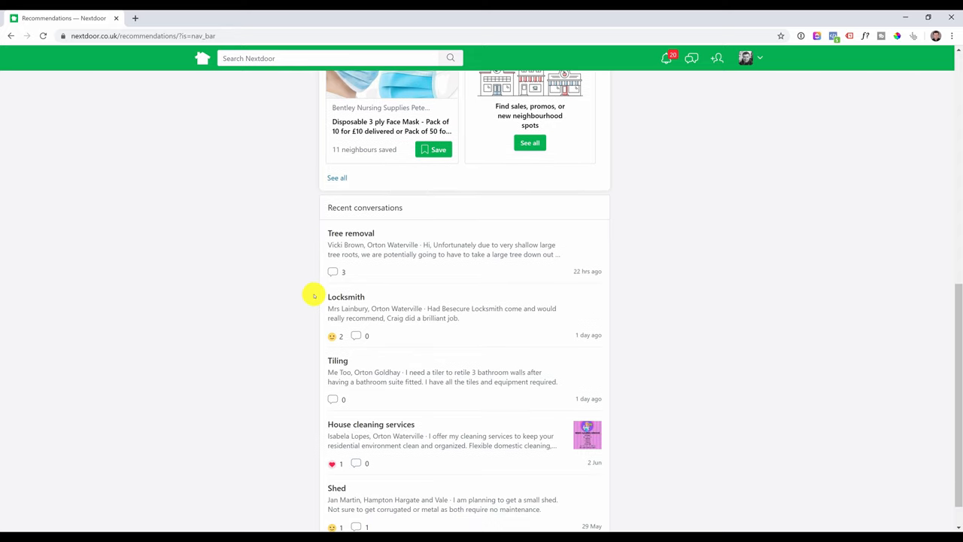
- Search Nextdoor for 'web designer', then for 'builder' to list local builder businesses
text(web designer)
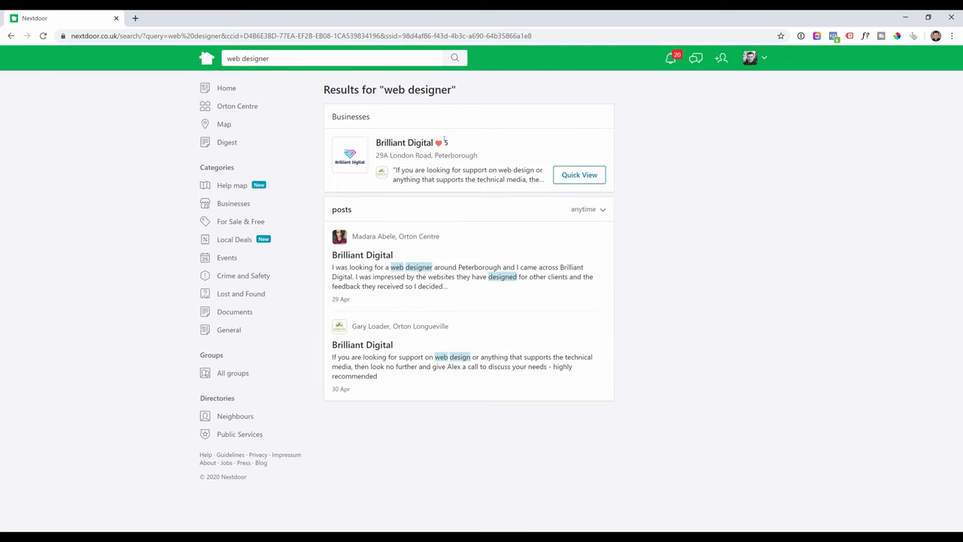
text(builder)
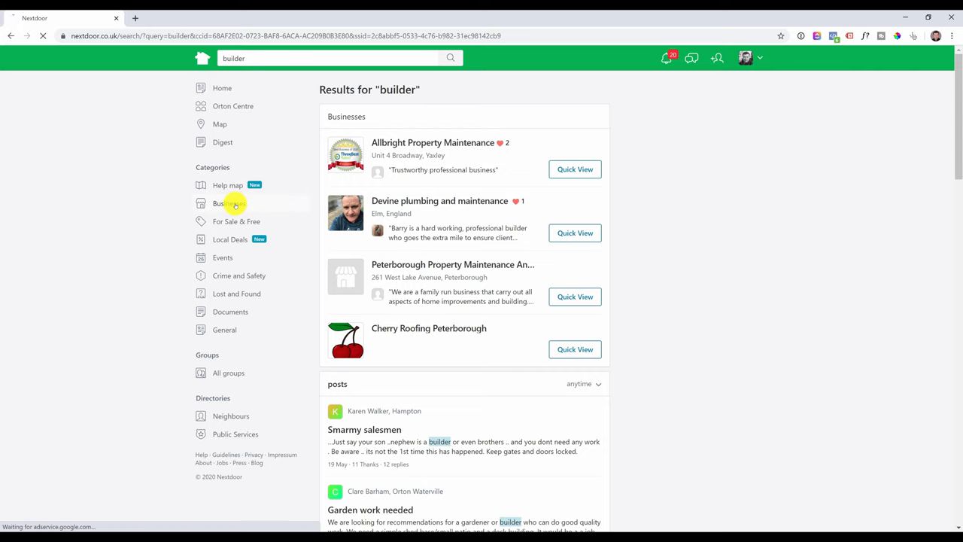
- Start a new business page from Businesses and choose the Professional business type for Brilliant Digital
click(220, 203)
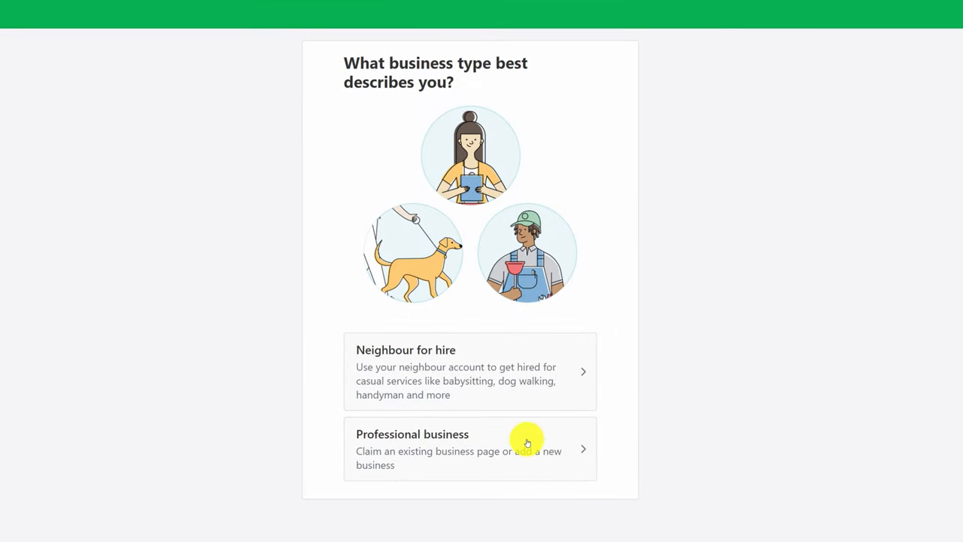
click(470, 448)
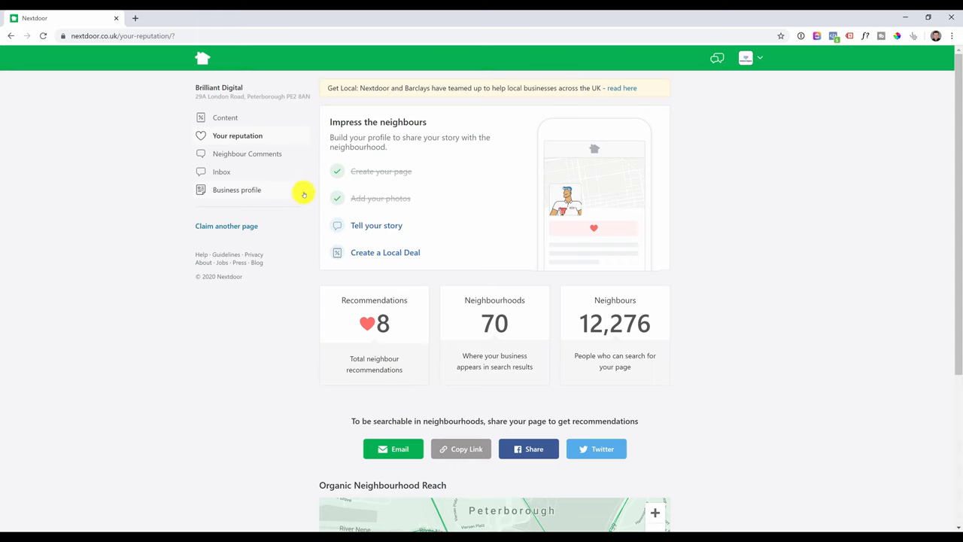
- View Brilliant Digital's reputation overview: 8 recommendations, 70 neighbourhoods, 12,276 neighbours
click(238, 190)
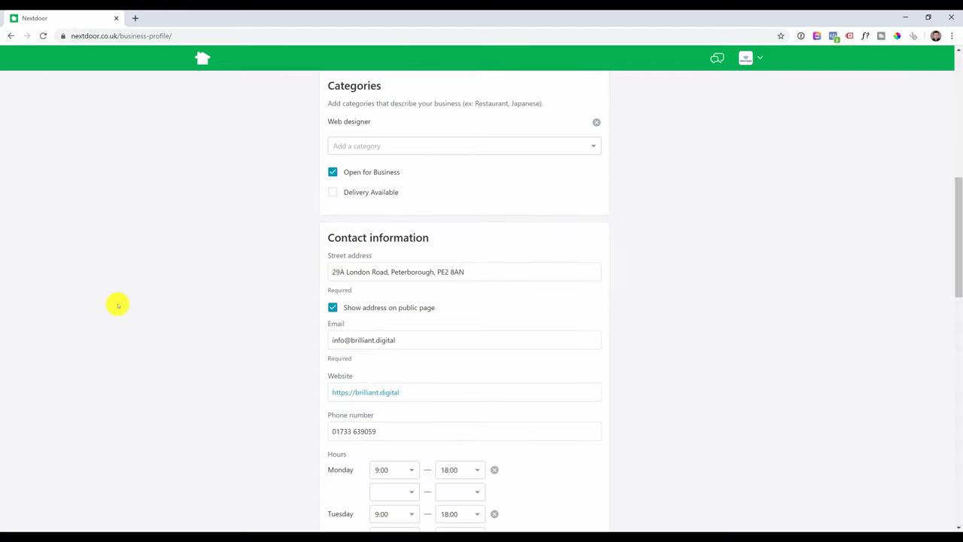